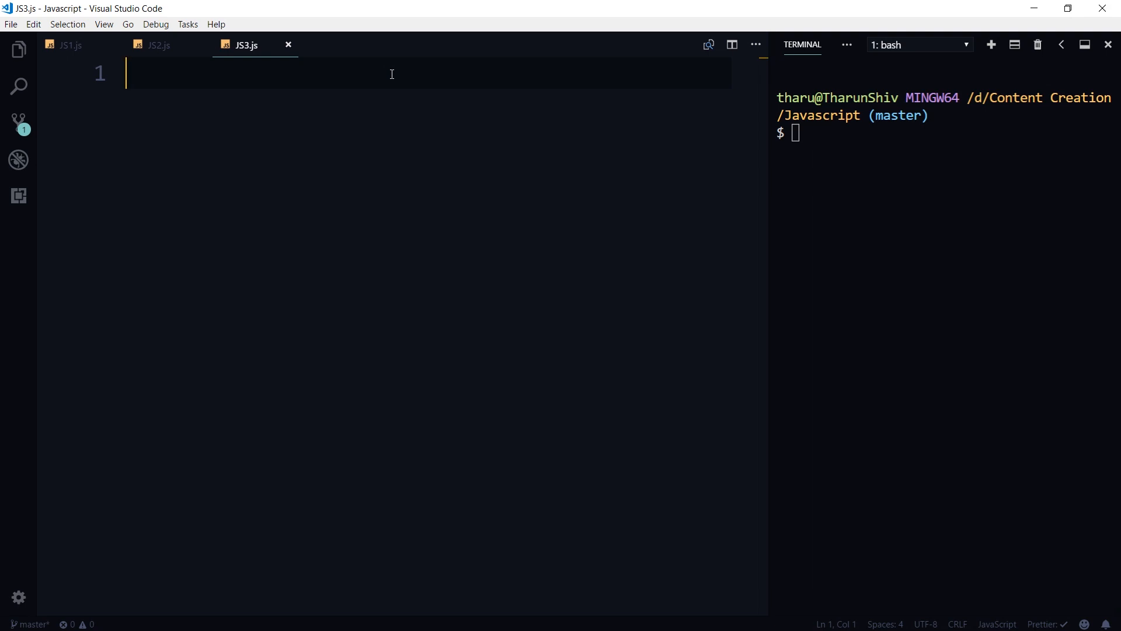
- Write Den = "Hello All"; followed by console.log(Den); in JS3.js
text(Den = ")
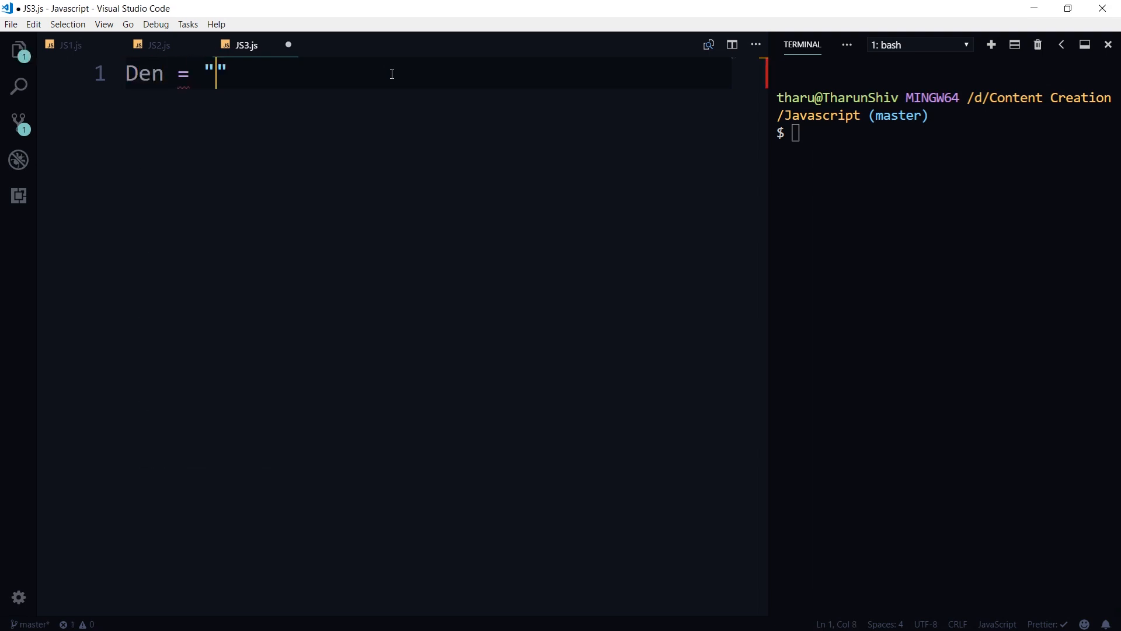
text(Hello)
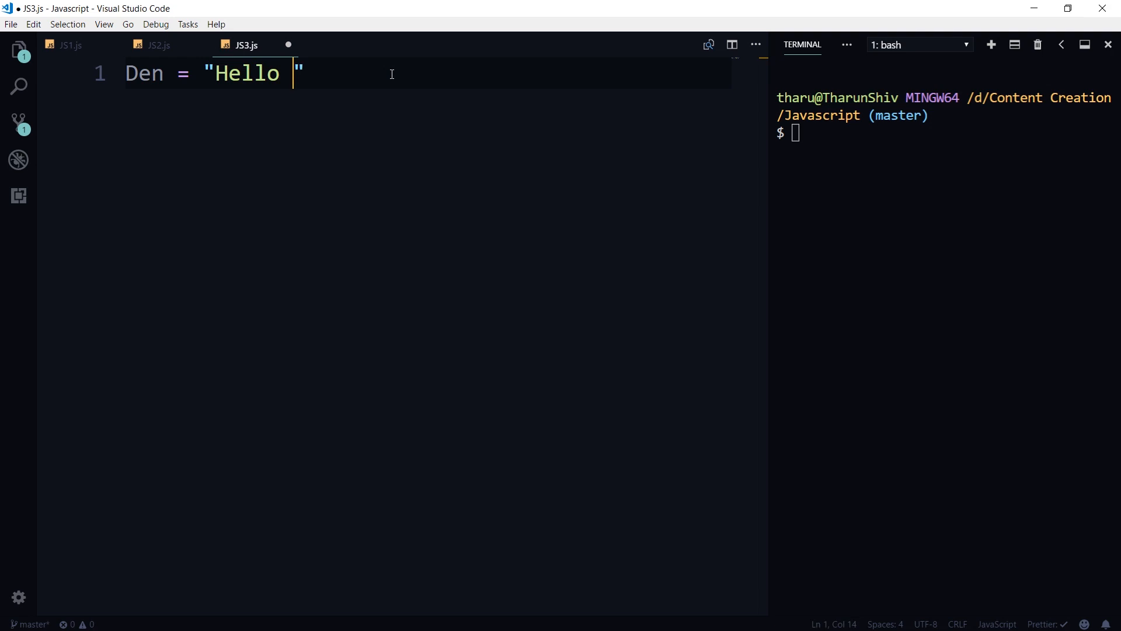
text(All)
text(console.lo)
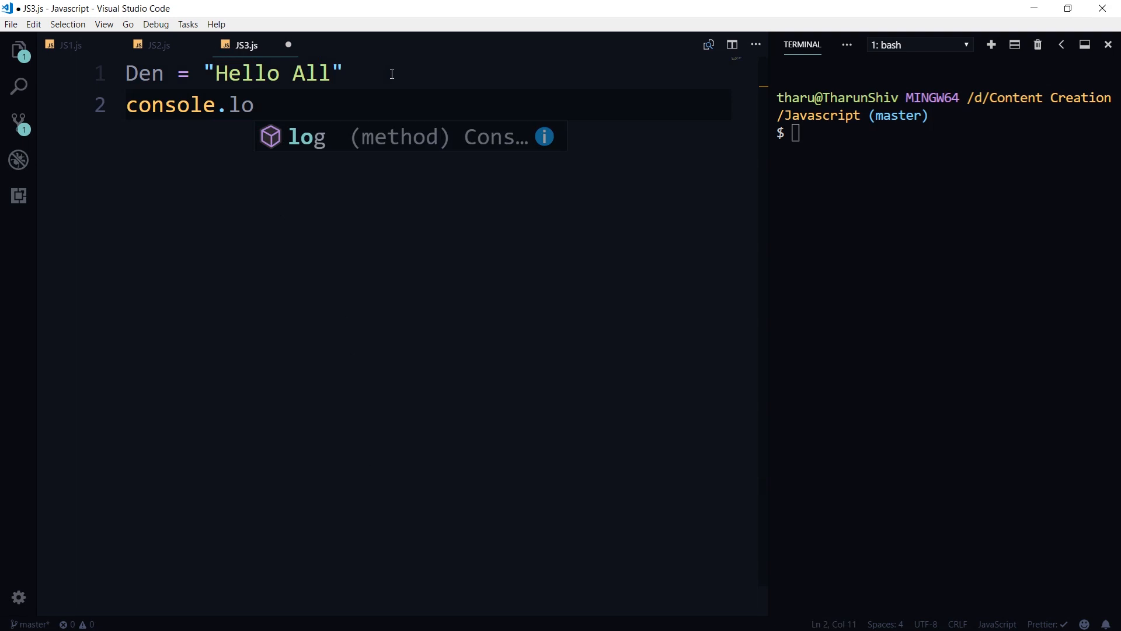
text(())
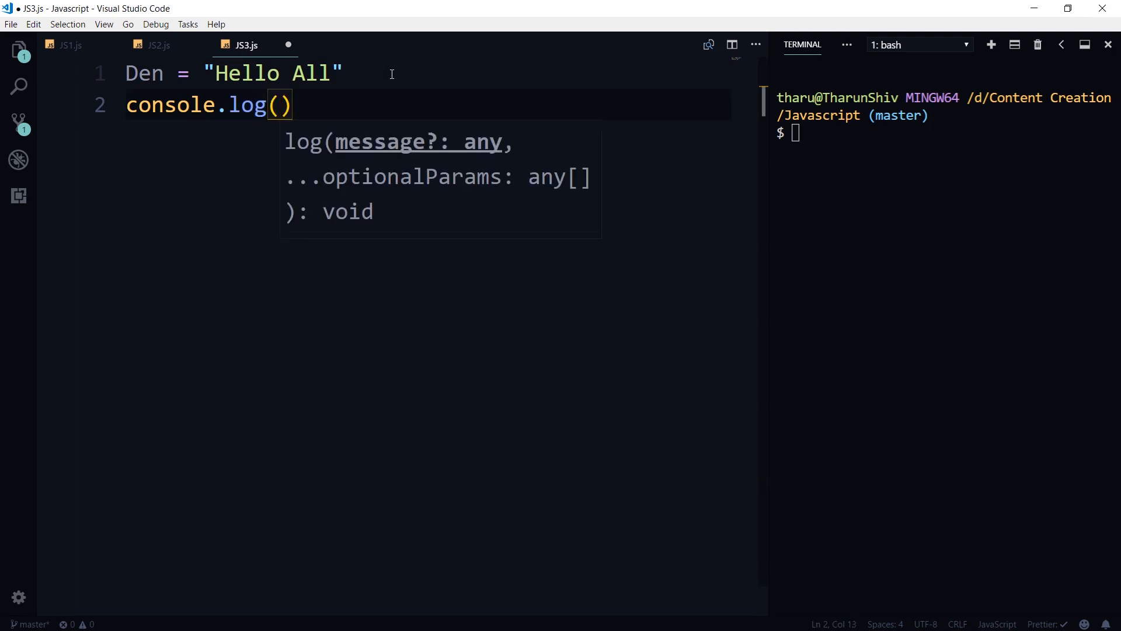
text(Den)
click(943, 133)
text(node JS3)
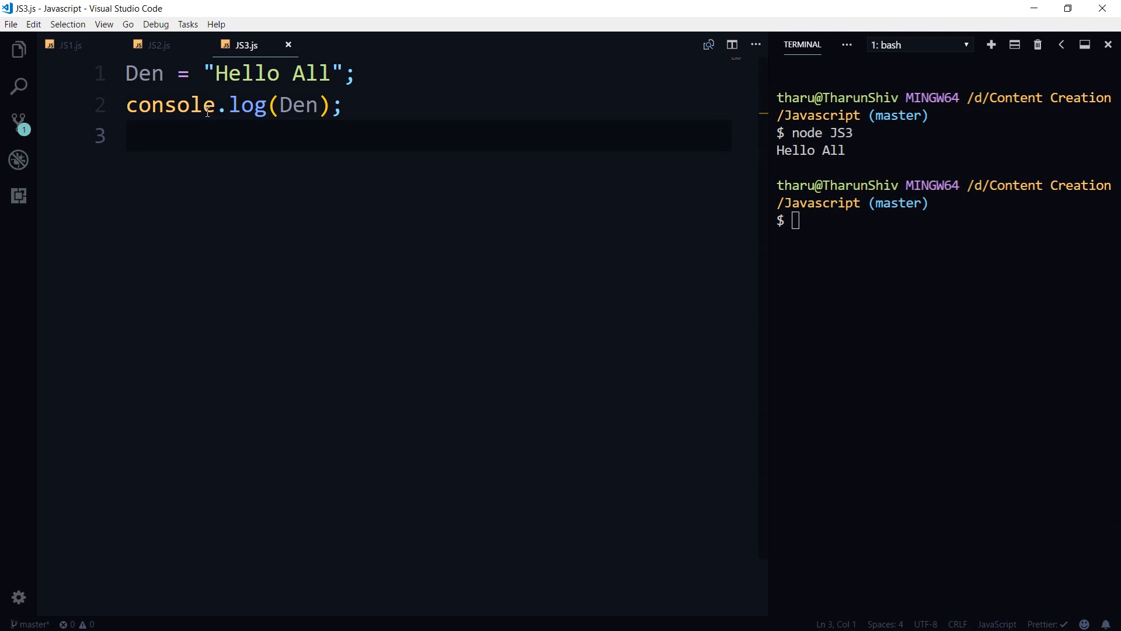
- Insert "use strict"; as line 1 and queue node JS3 in the terminal
key(Enter)
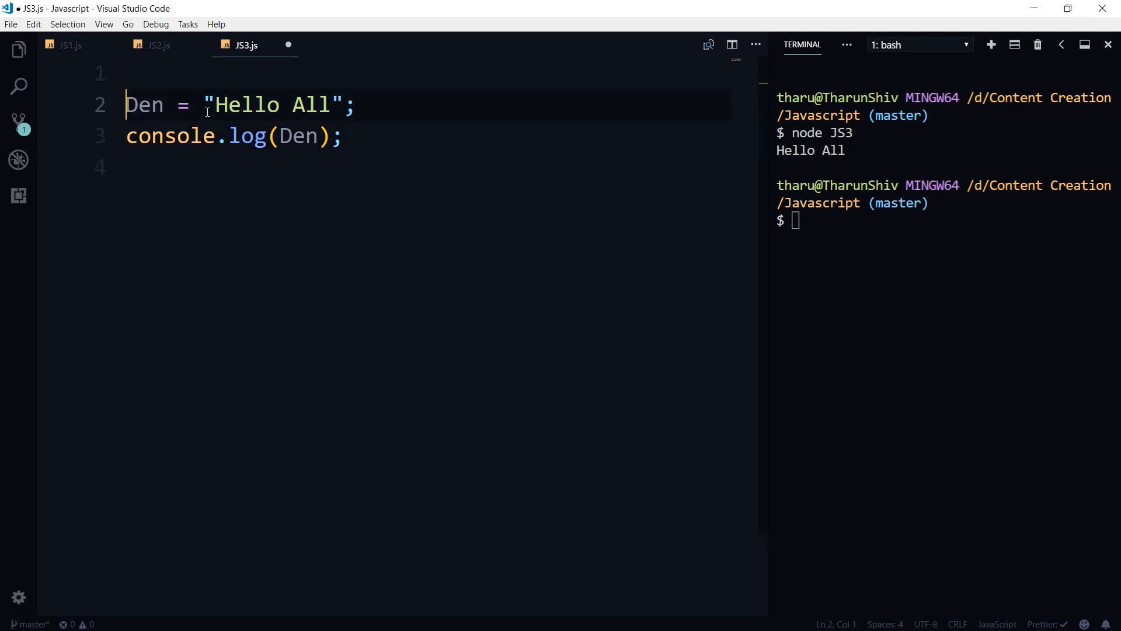
text(")
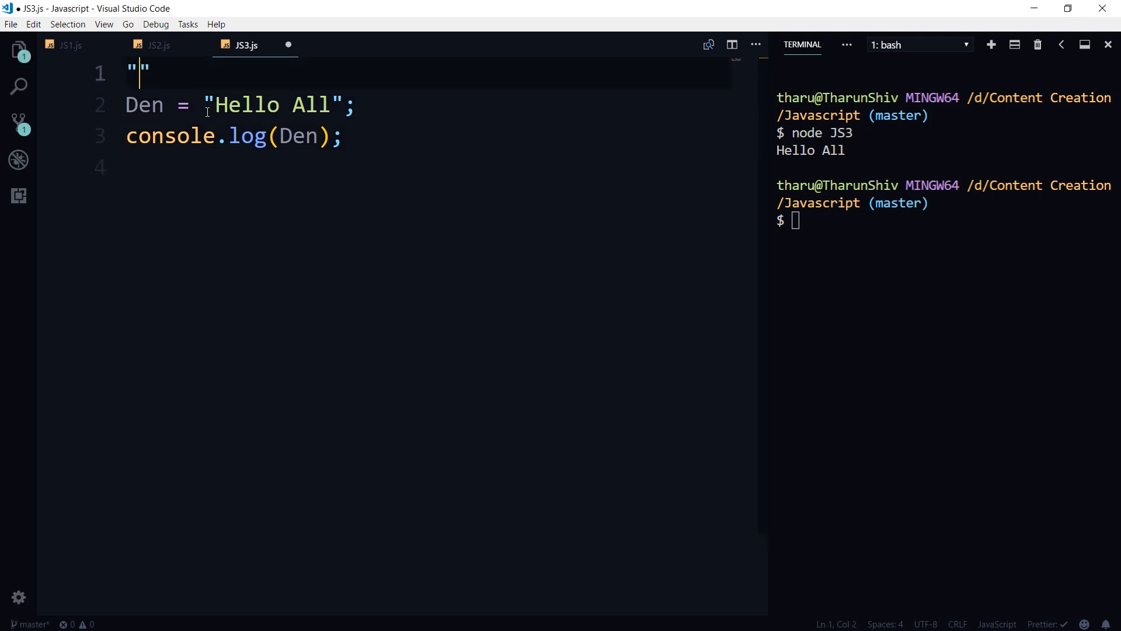
text(use)
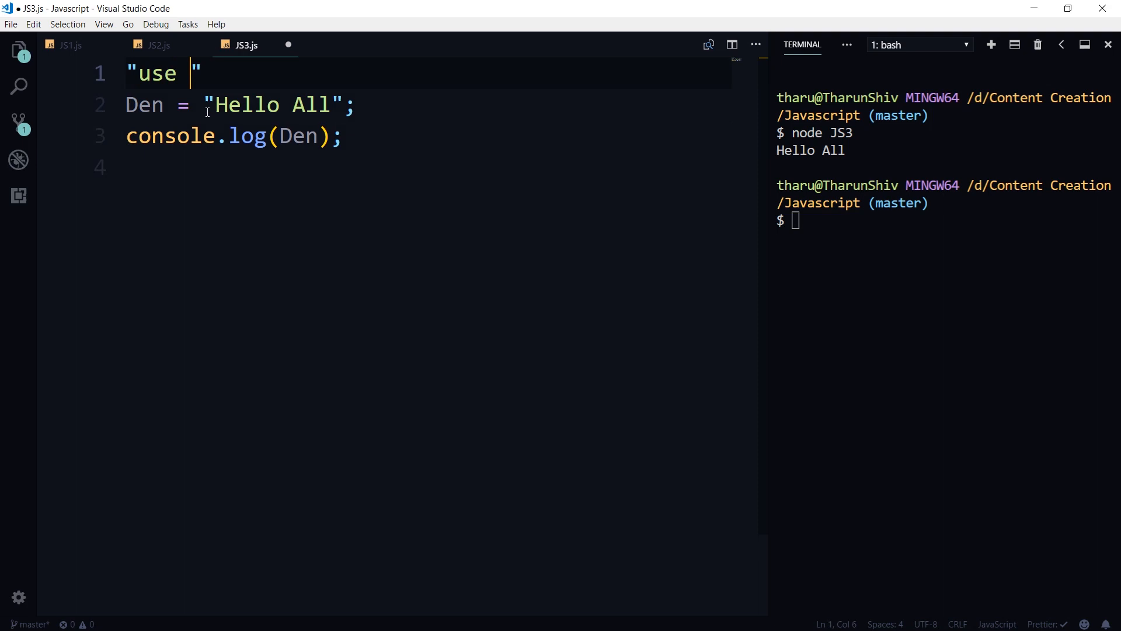
text(stric)
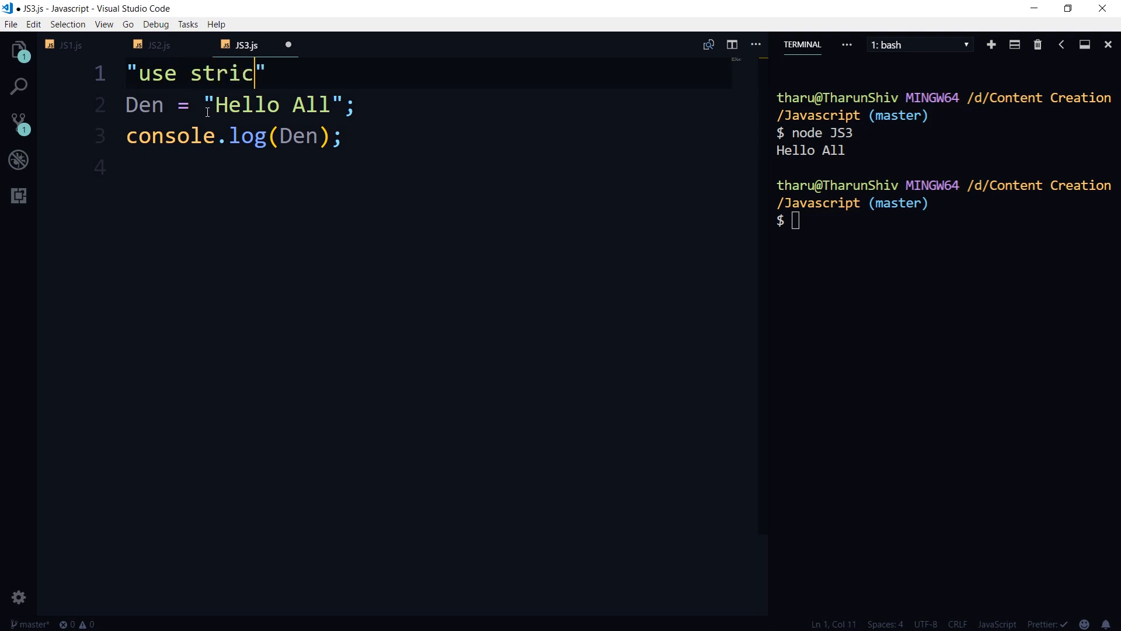
text(t)
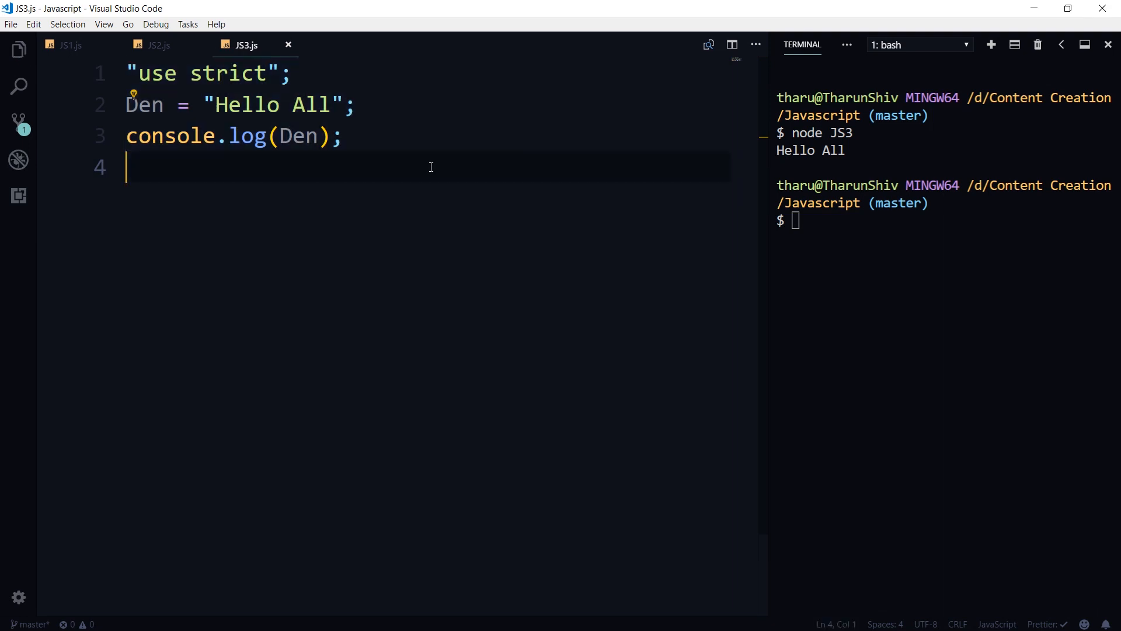
text(node JS3)
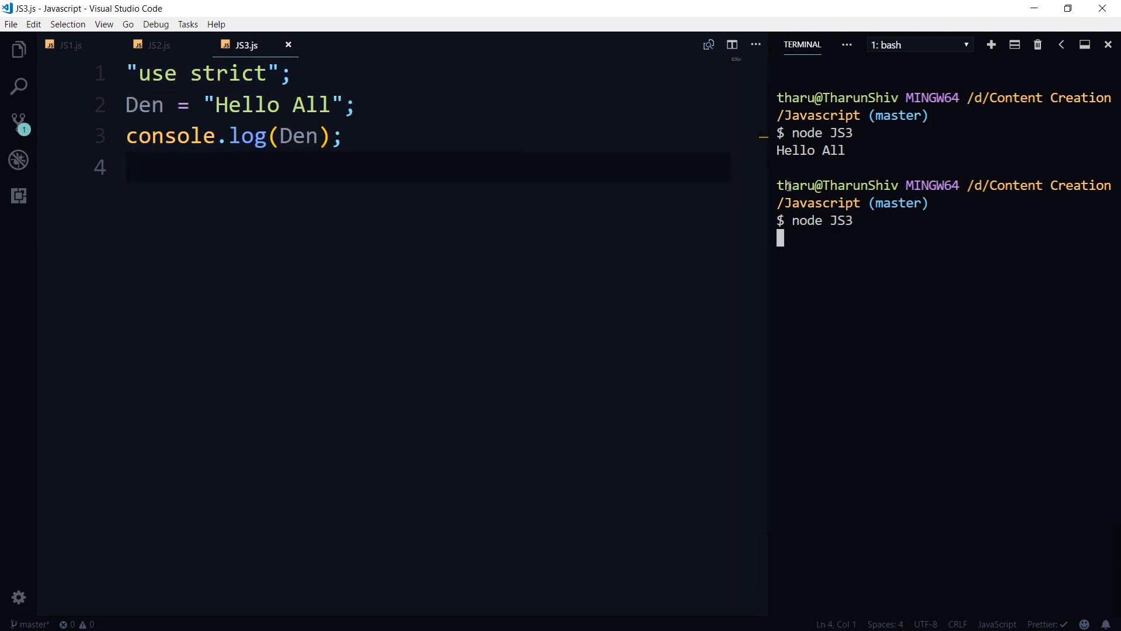
- Run node JS3 under strict mode, yielding ReferenceError: Den is not defined
key(Enter)
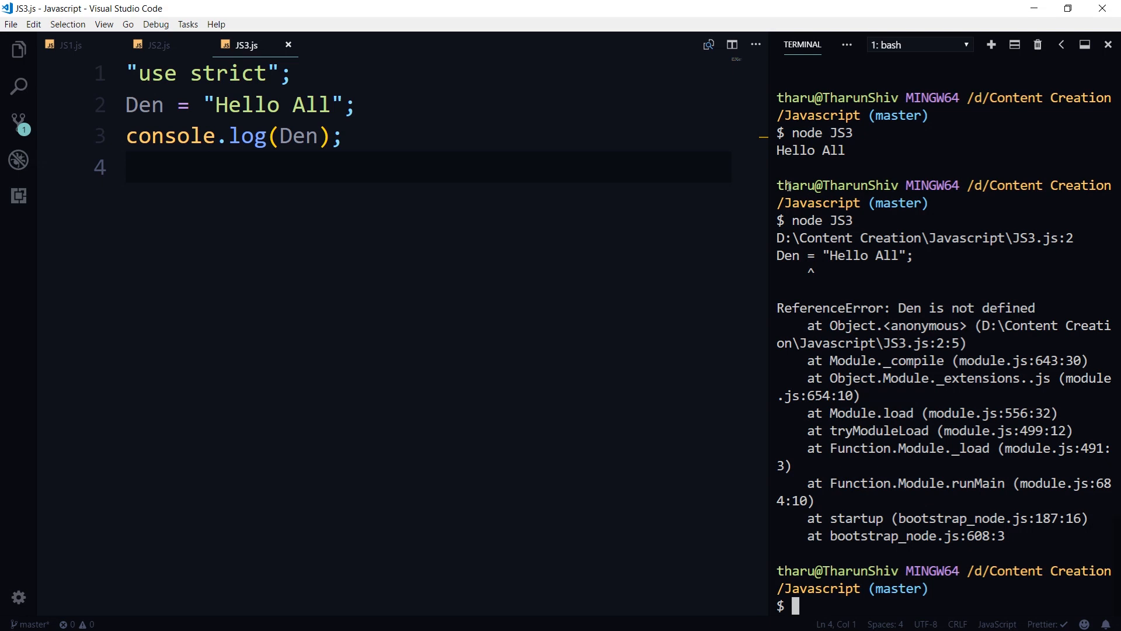
mouse_move(462, 104)
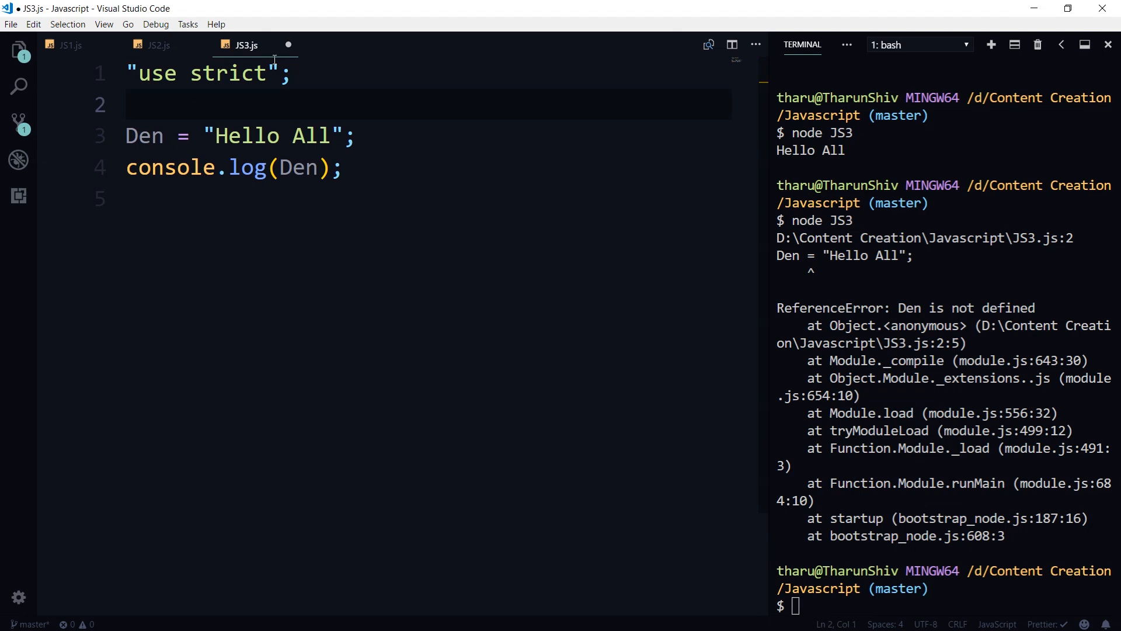
- Declare the variable as var Den = "Hello All" so strict mode prints Hello All
text(var Den)
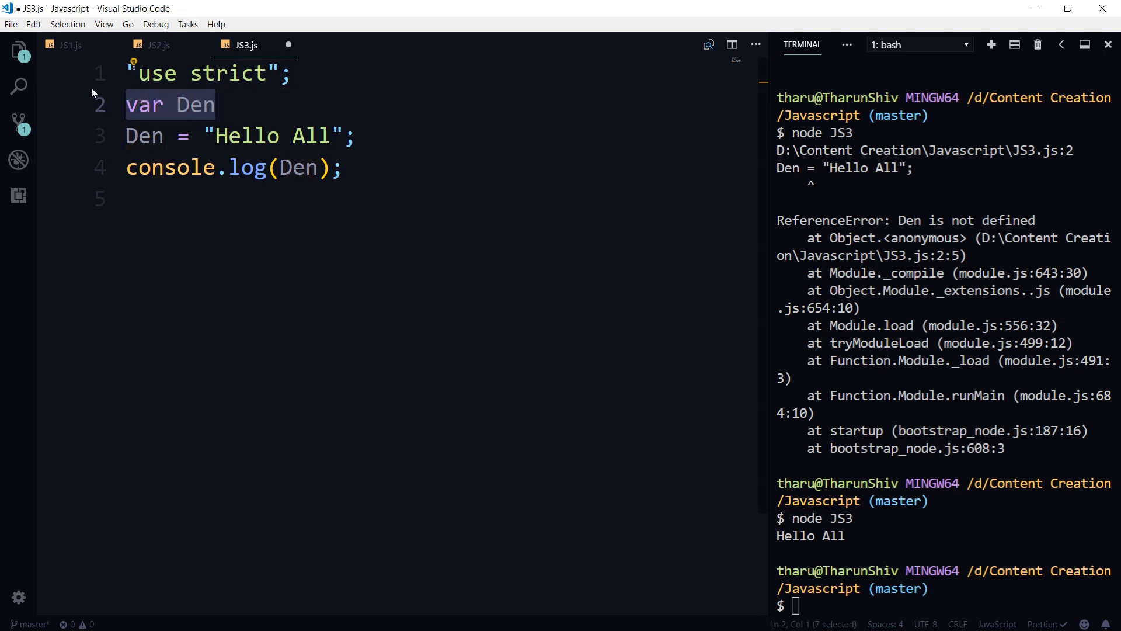
double_click(143, 135)
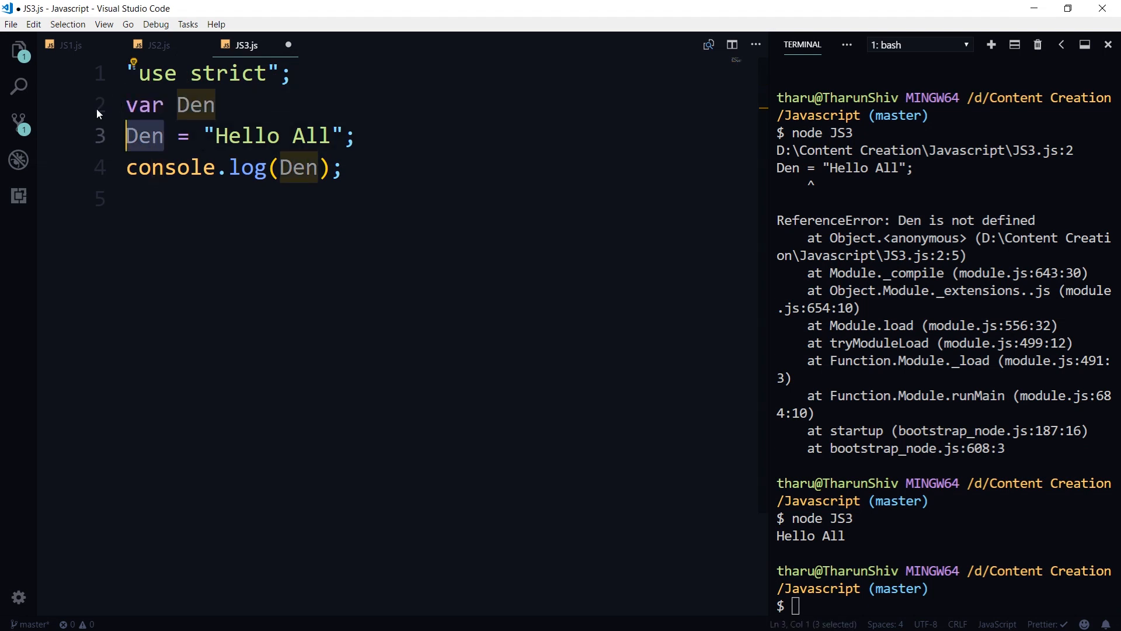
text(var)
click(944, 606)
text(node JS3)
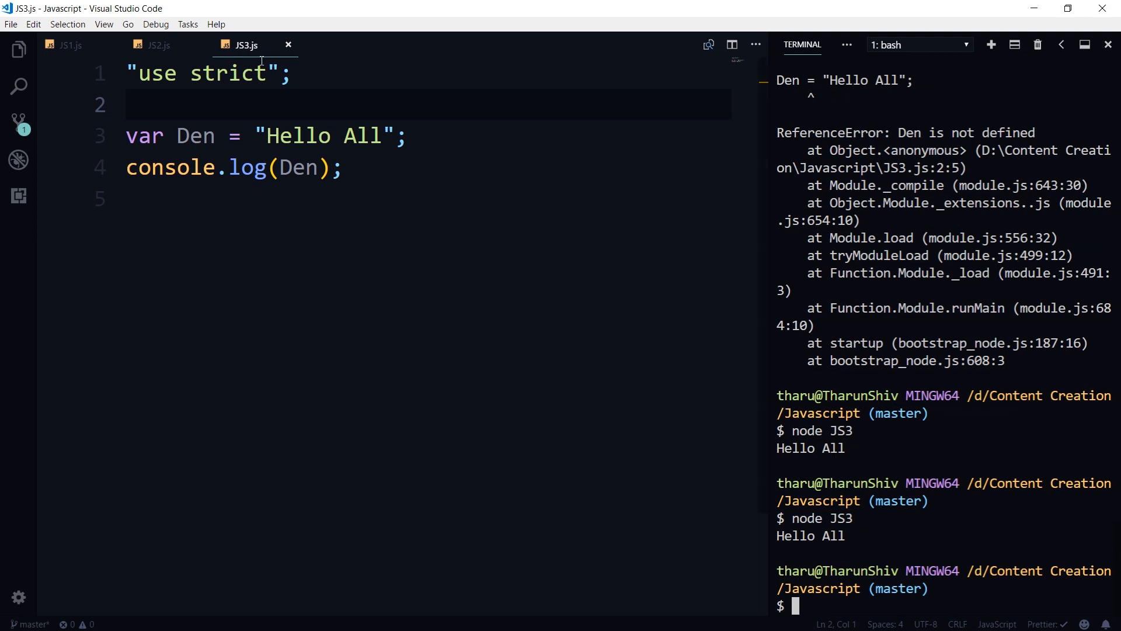
- Delete the "use strict"; line and blank line, leaving var Den = "Hello All" first
key(Backspace)
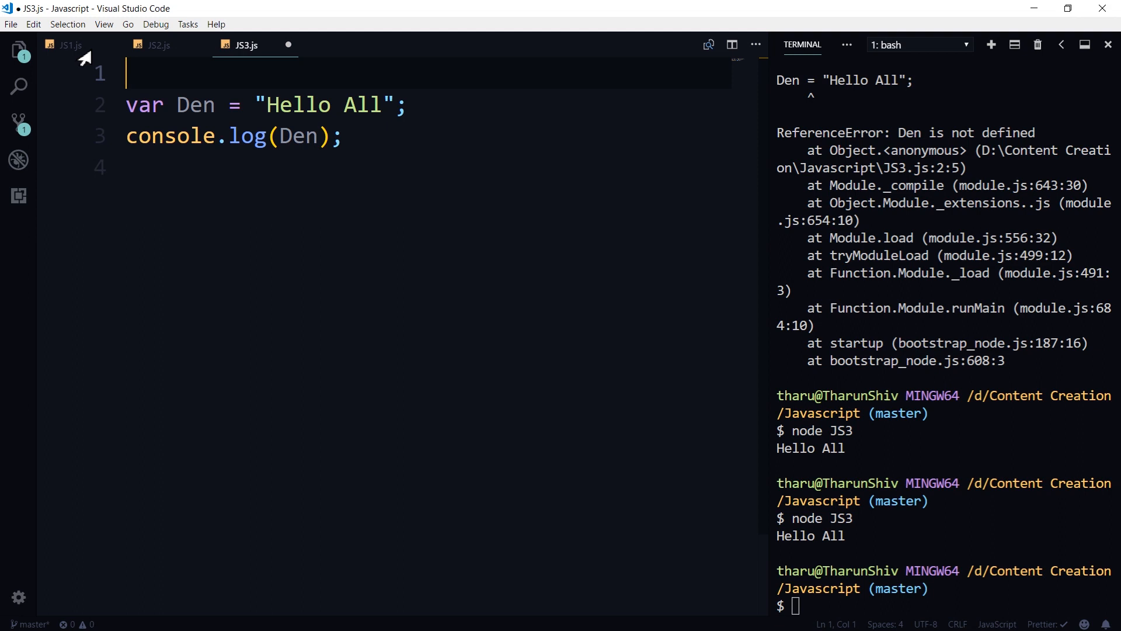
key(Backspace)
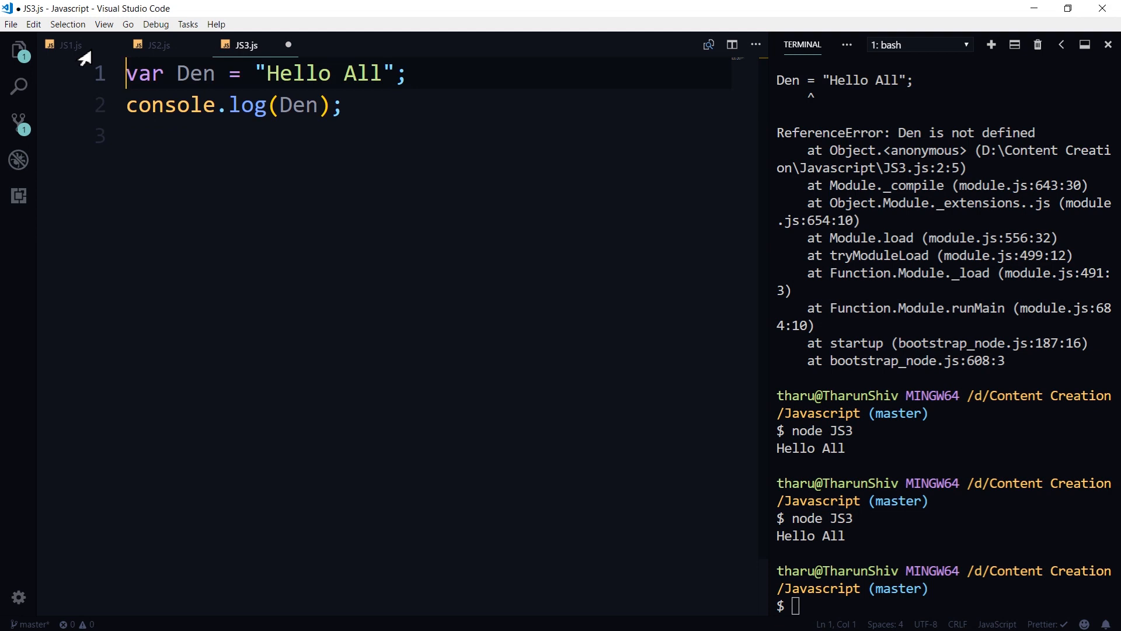
click(155, 134)
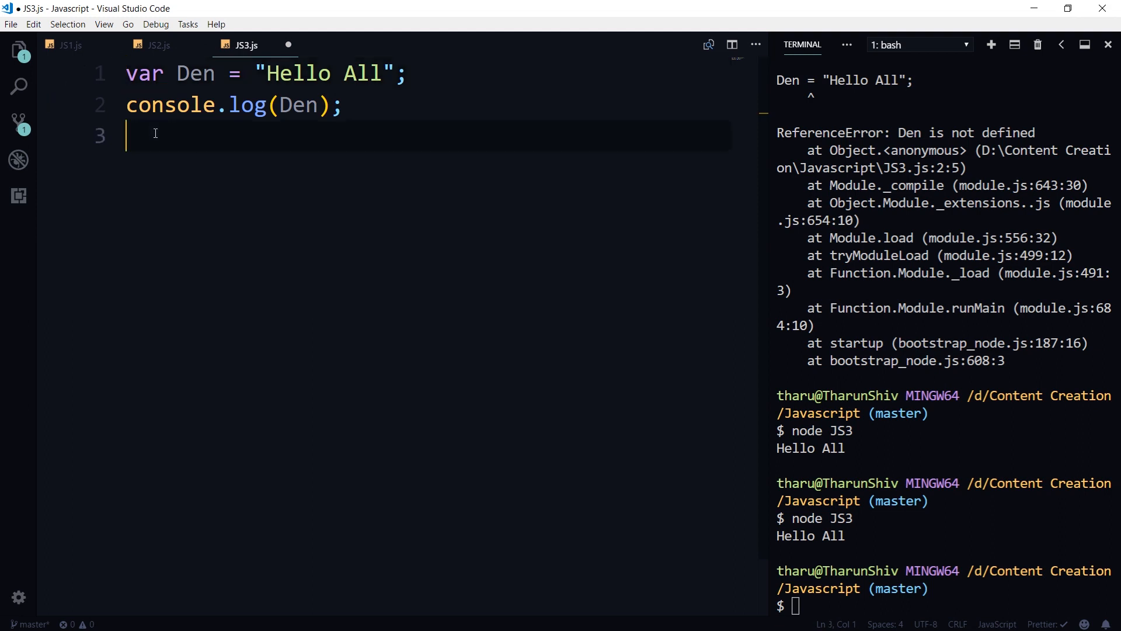
- Add var Den; after the log call, drop var from line 1, and run node JS3
text(var)
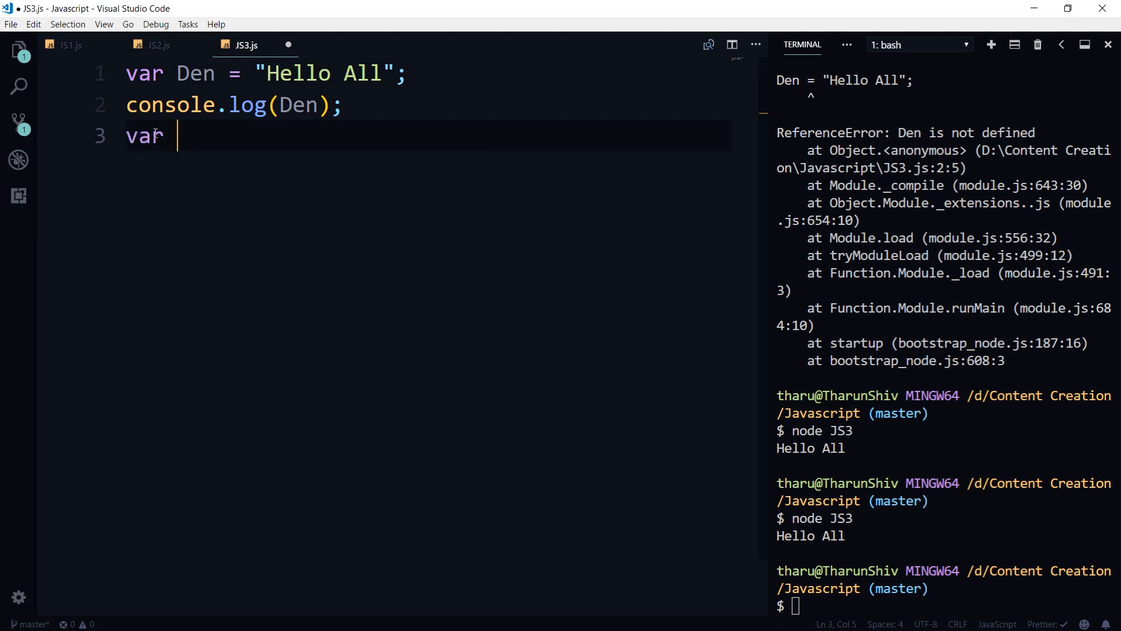
text(Den;)
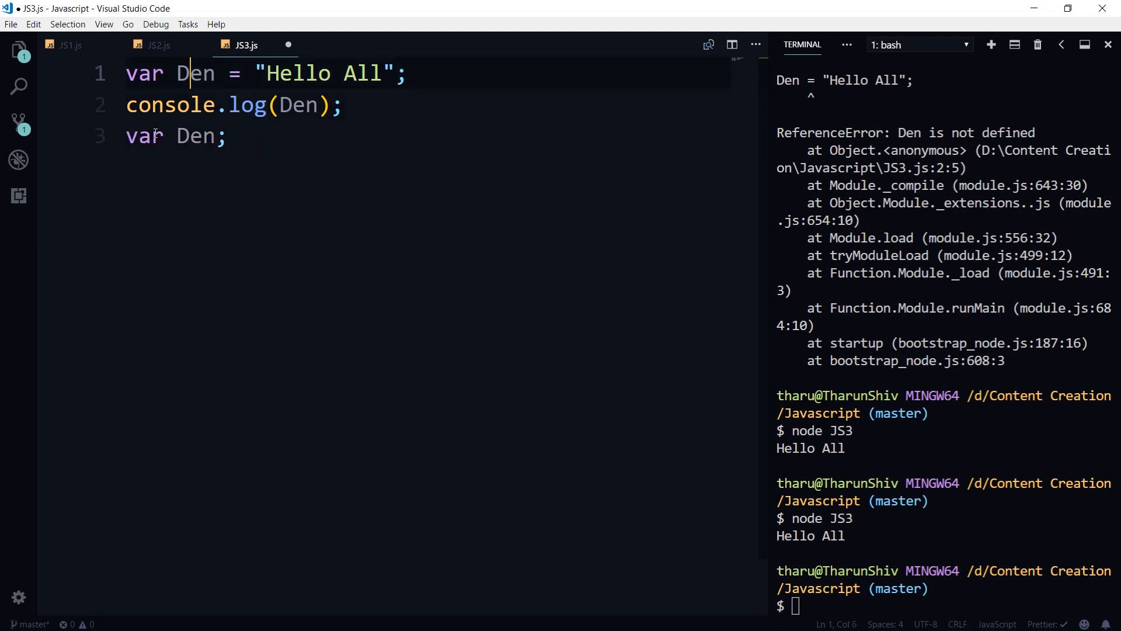
key(BackSpace)
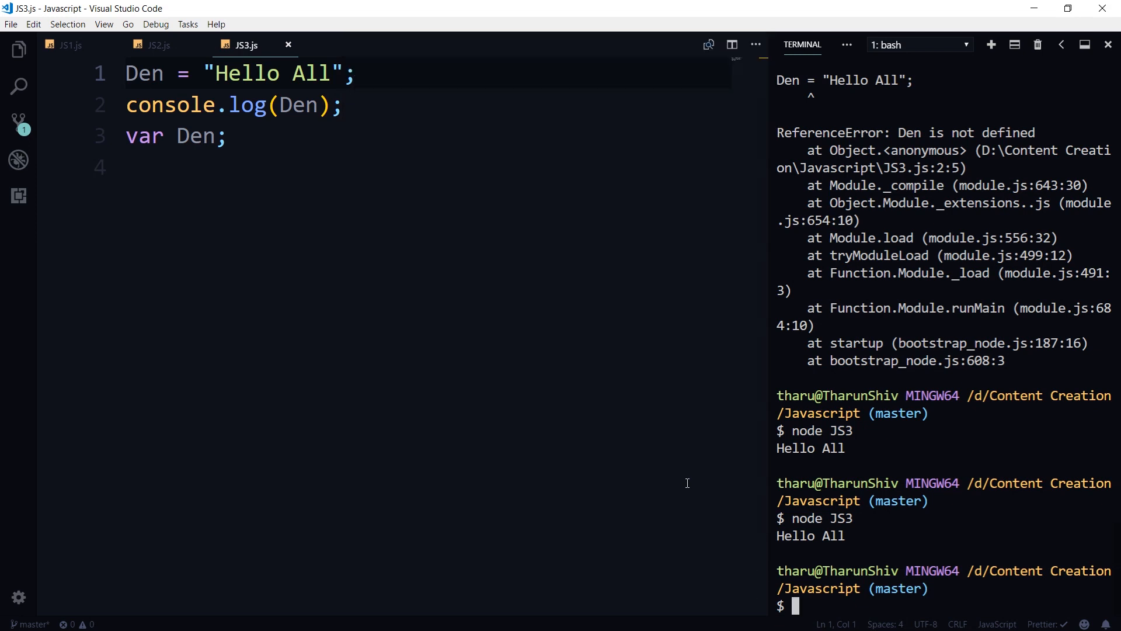
text(node JS3)
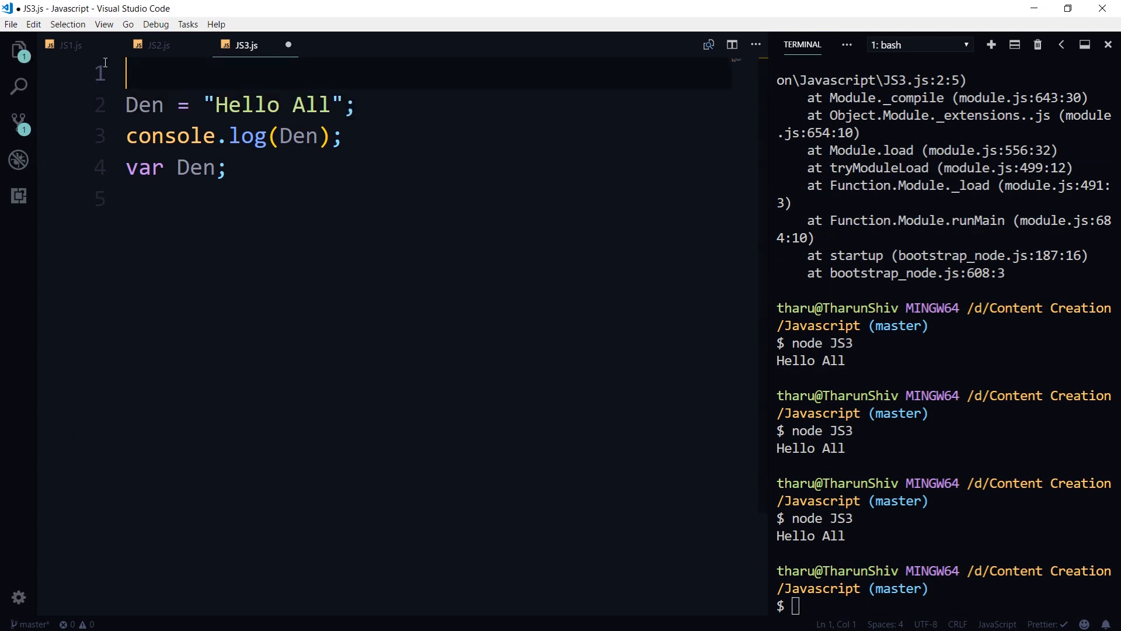
- Restore "use strict"; at the top of JS3.js above the hoisted var Den
text("use")
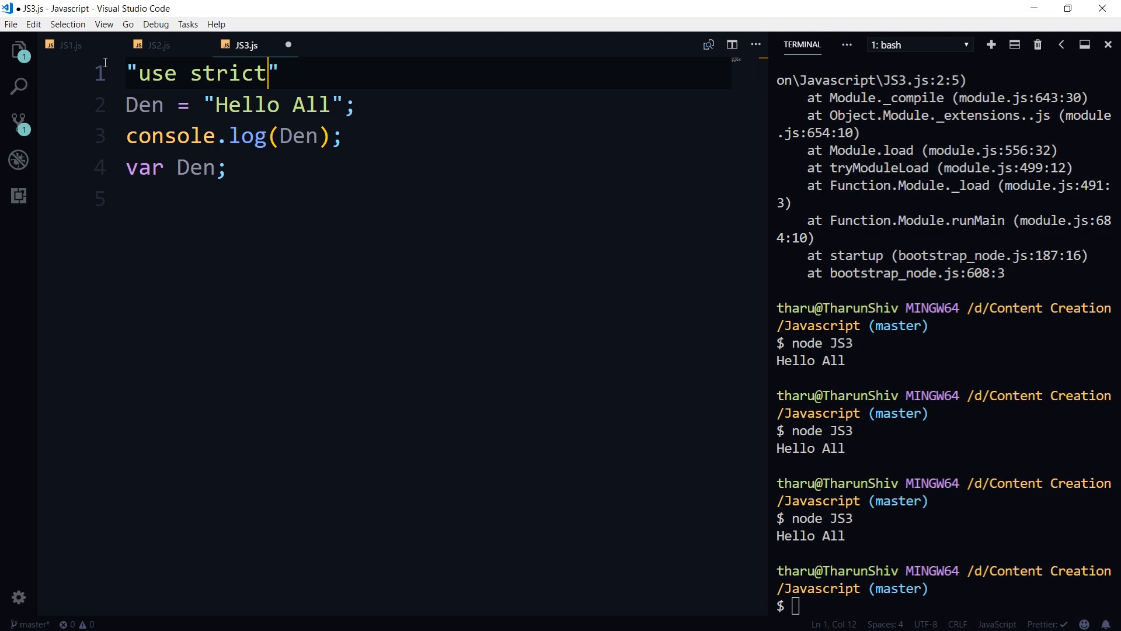
text(;)
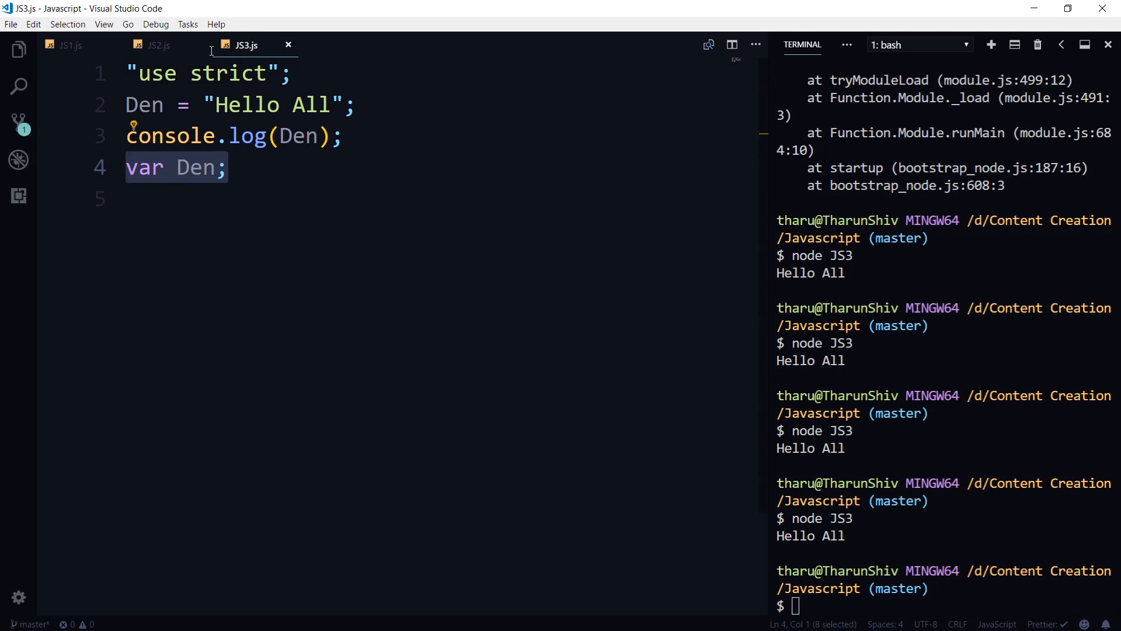
mouse_move(195, 136)
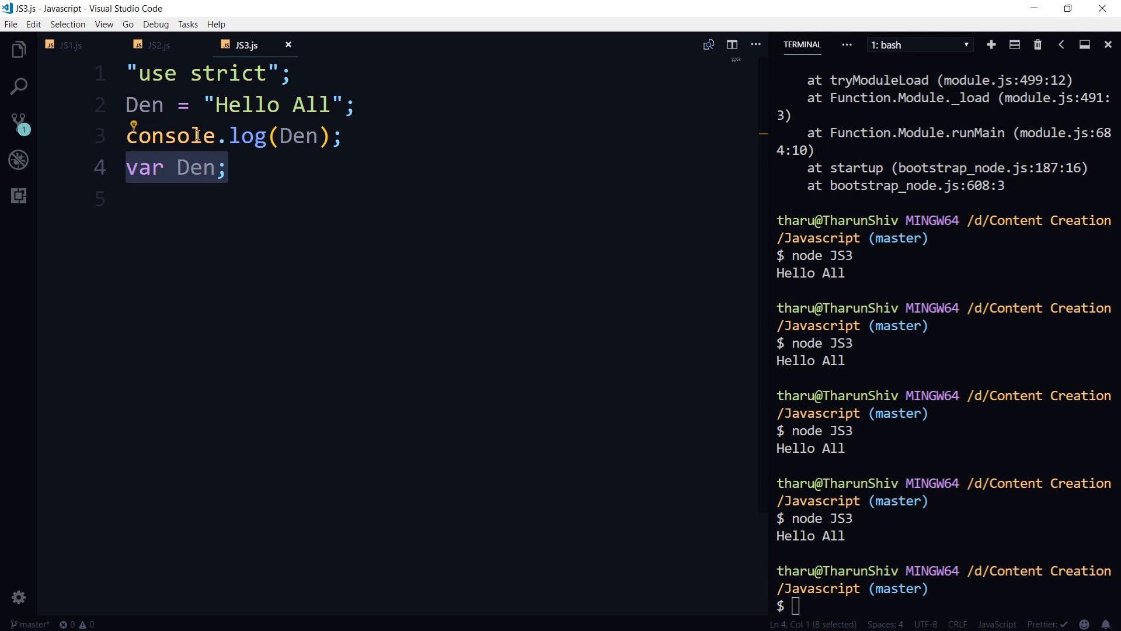
click(226, 167)
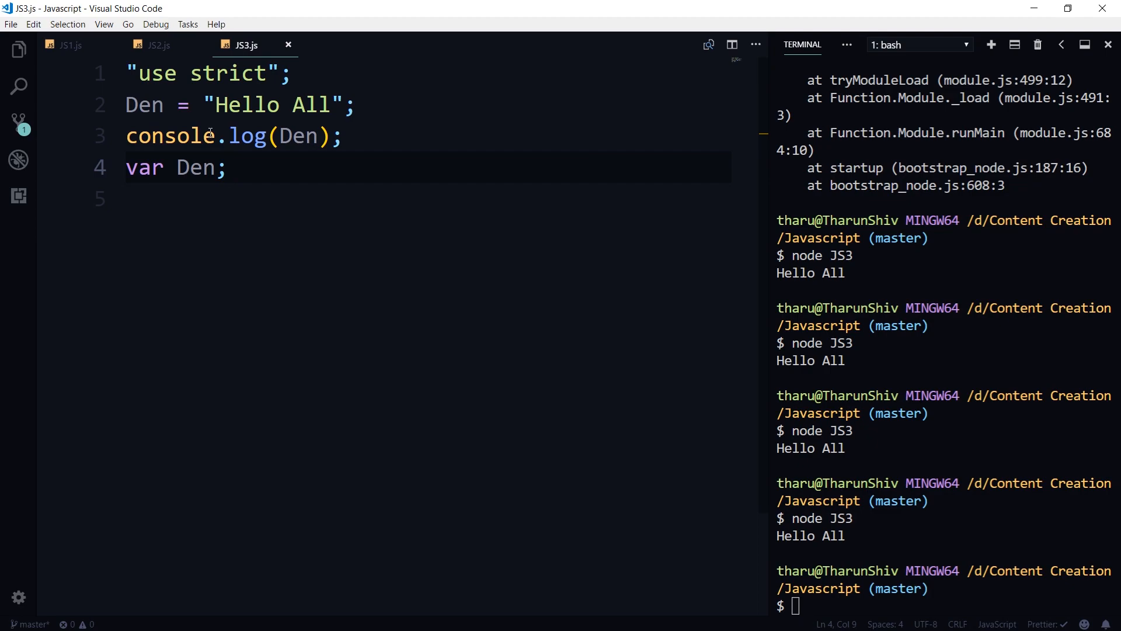